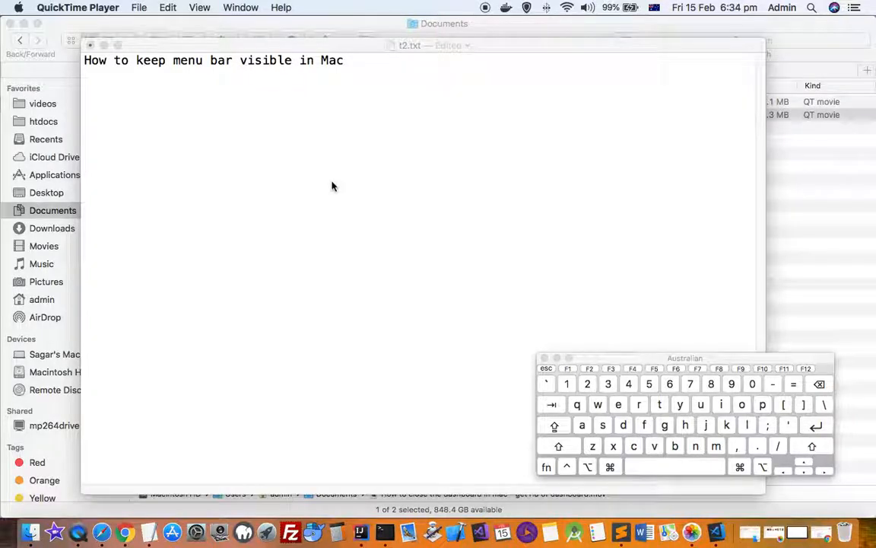
- Put t2.txt into full screen and type 'How to keep menu bar visible in Mac'
left_click(175, 45)
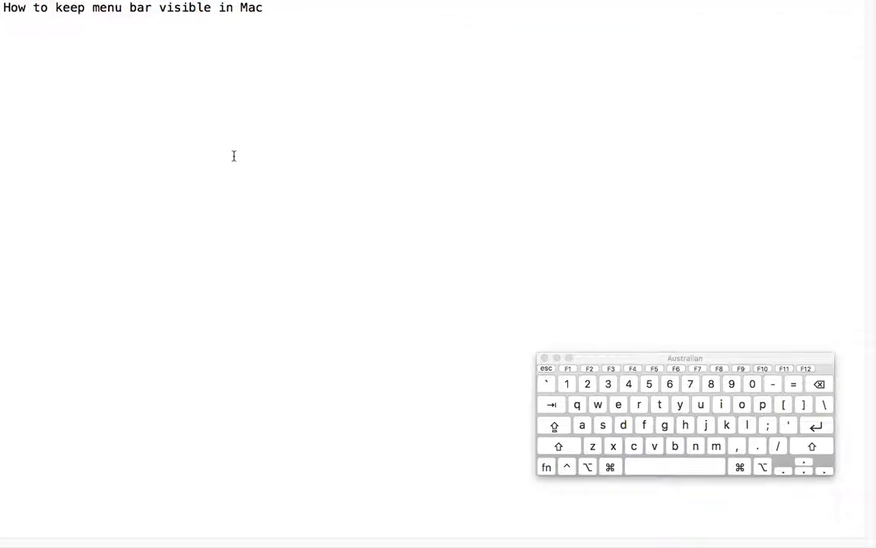
mouse_move(351, 119)
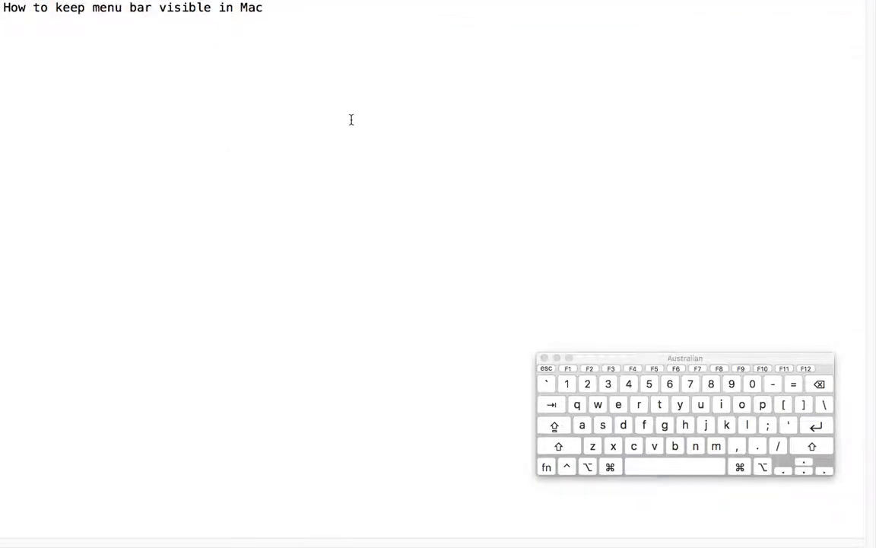
mouse_move(384, 6)
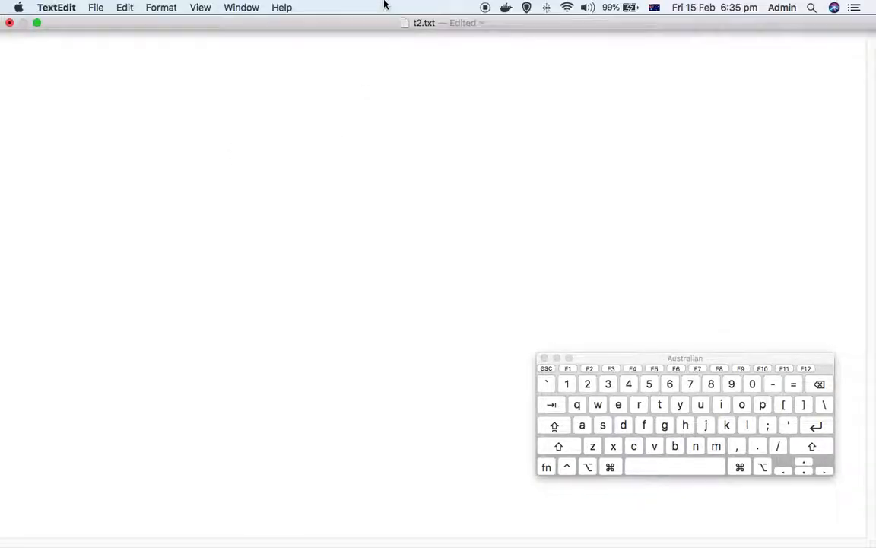
type("How to keep menu bar visible in Mac")
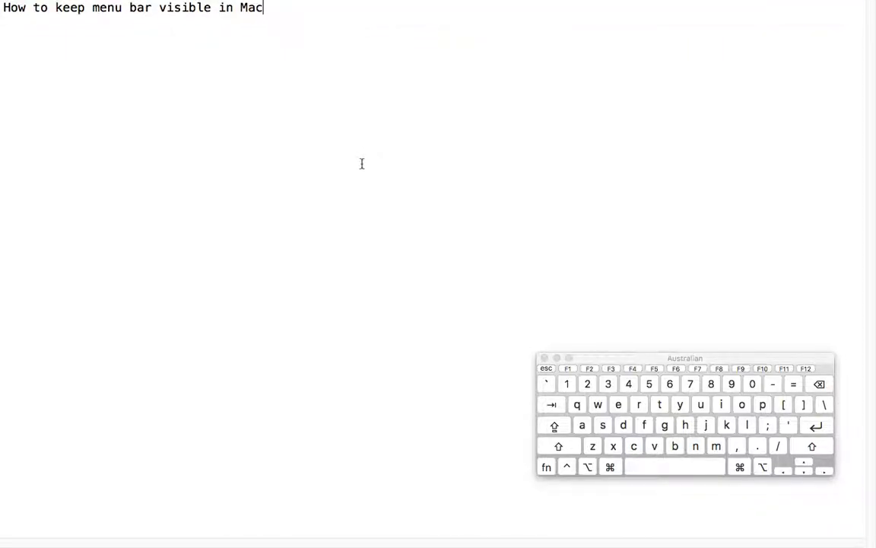
mouse_move(335, 193)
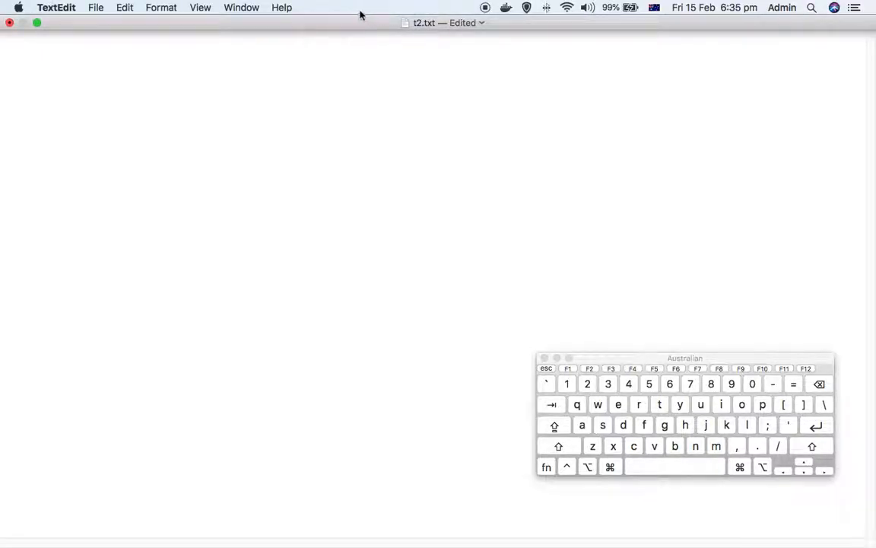
- Type 'How to keep menu bar visible in Mac' after leaving full screen
type("How to keep menu bar visible in Mac")
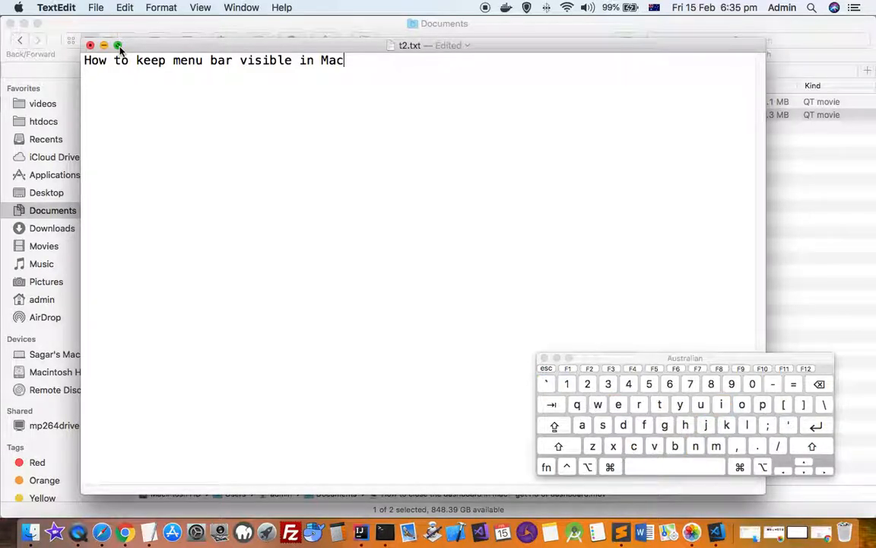
- Option-click the green button to zoom t2.txt to fill the screen without full screen
key("alt")
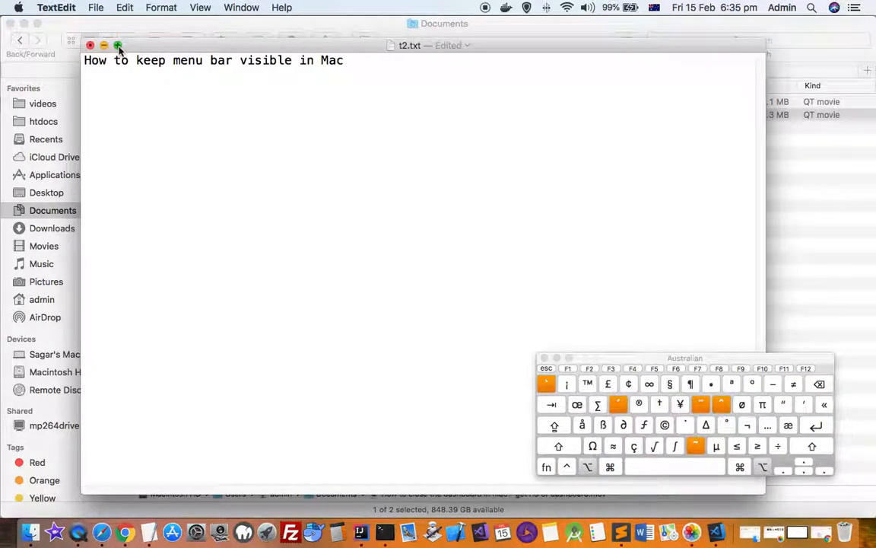
left_click(118, 46)
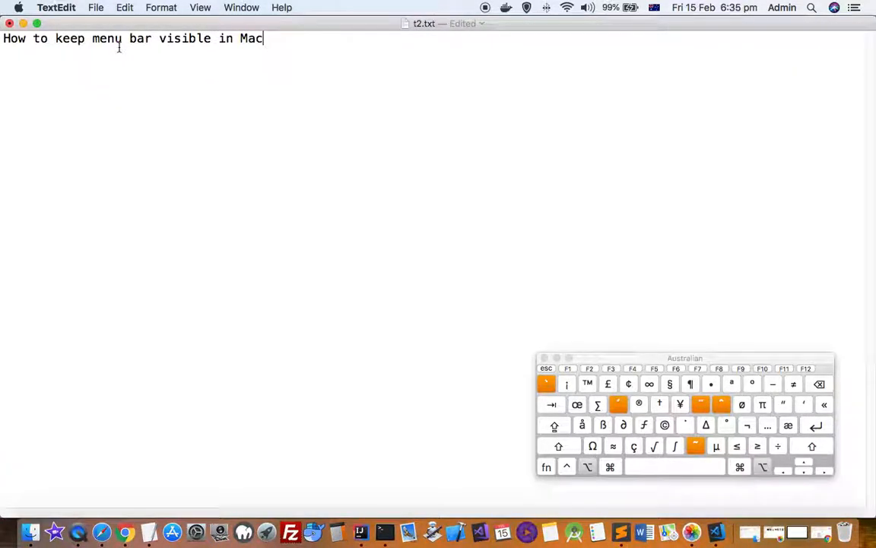